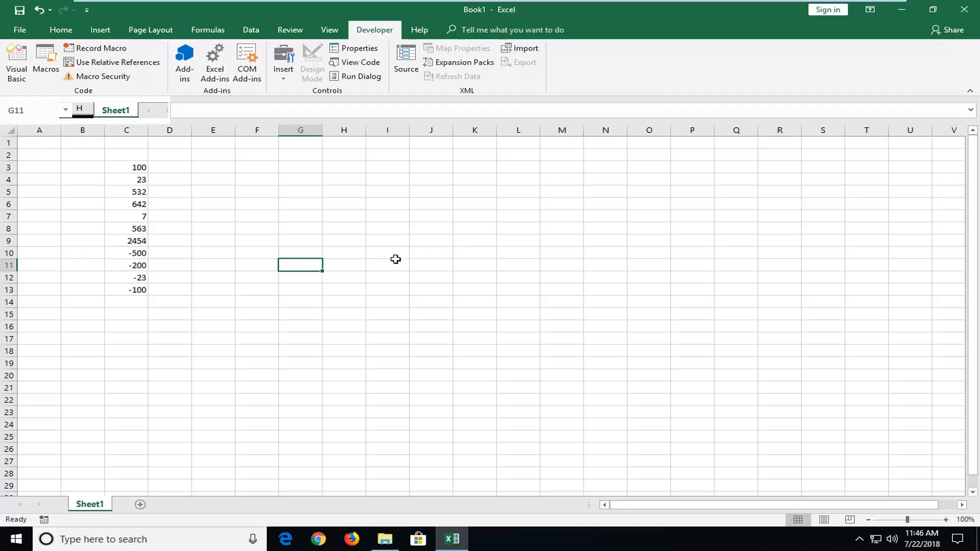
{"action": "mouse_move", "coordinate": [419, 257]}
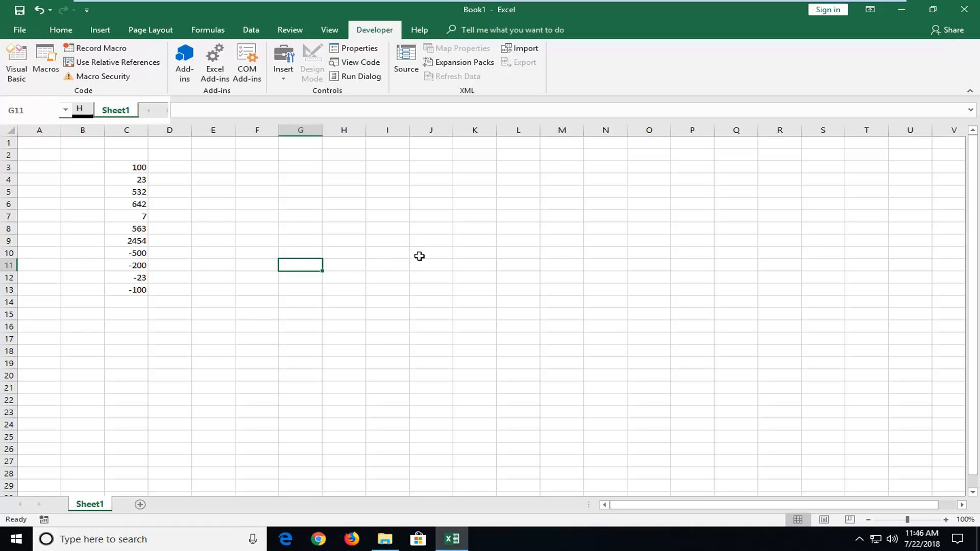
{"action": "mouse_move", "coordinate": [400, 251]}
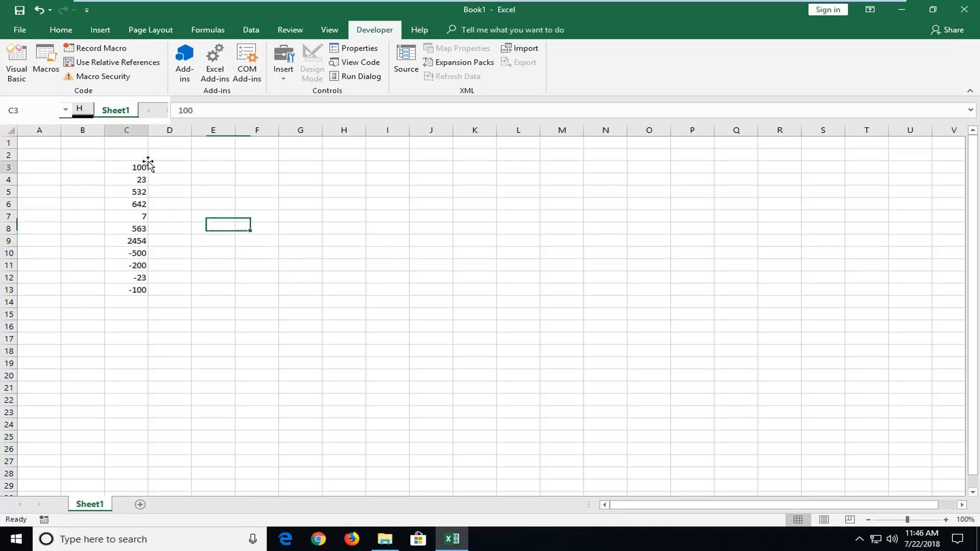
Select all of column C and open its Format Cells number settings.
{"action": "left_click", "coordinate": [169, 216]}
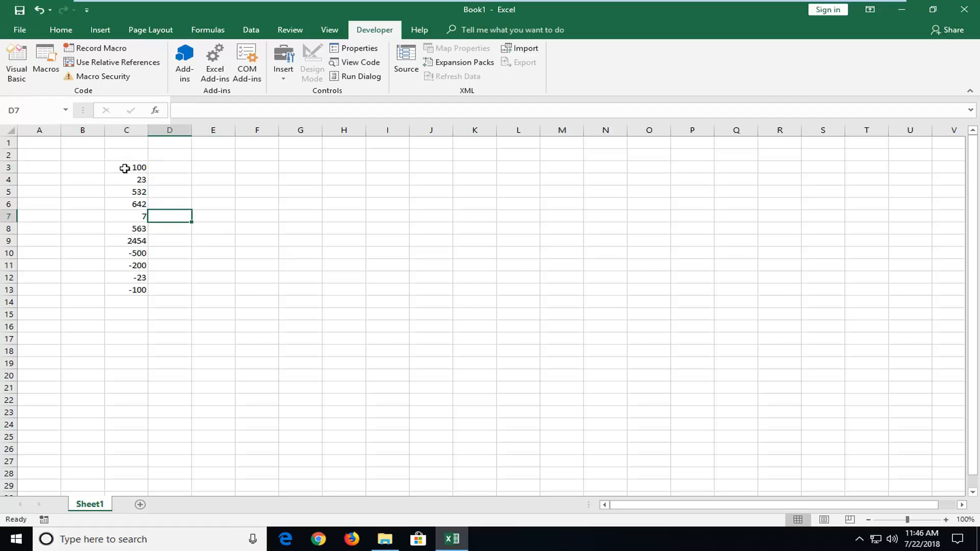
{"action": "left_click", "coordinate": [81, 265]}
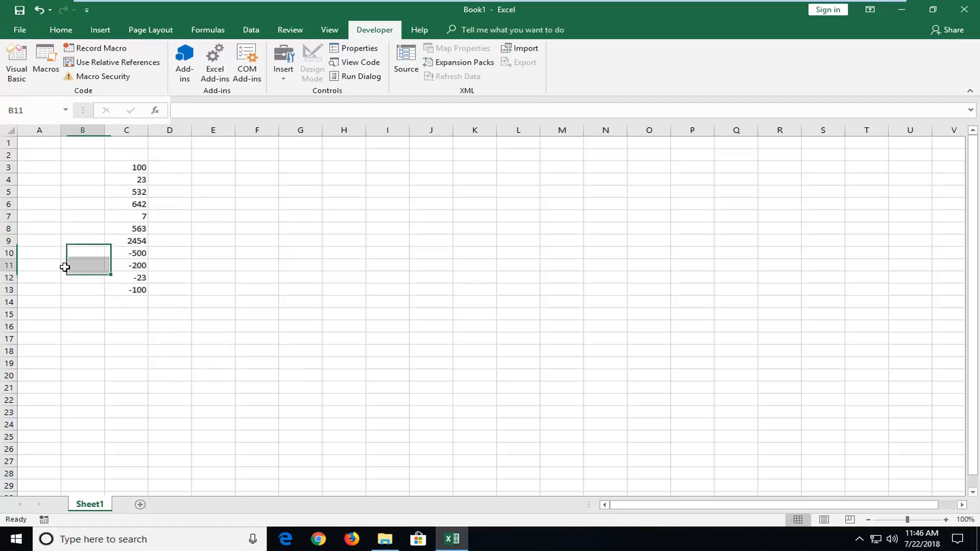
{"action": "left_click", "coordinate": [126, 167]}
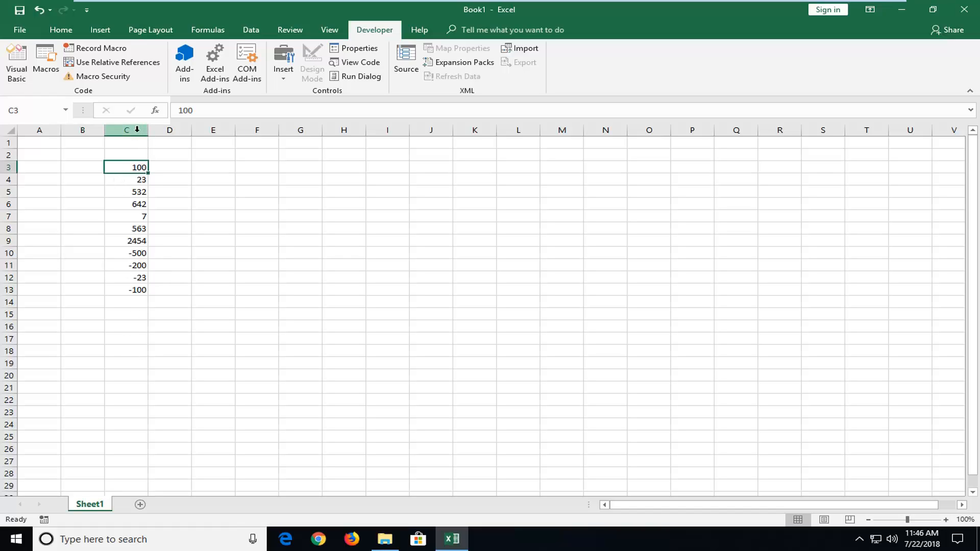
{"action": "left_click", "coordinate": [127, 130]}
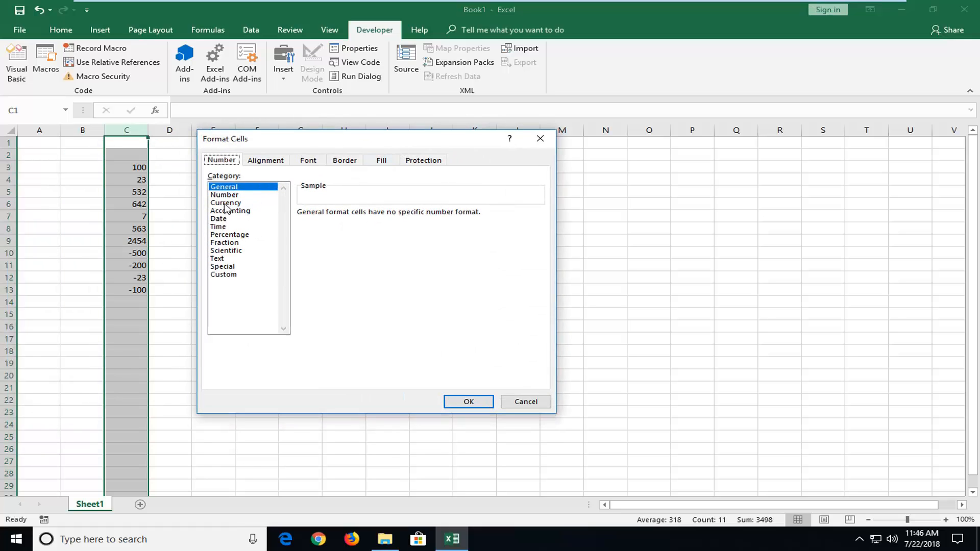
Format column C as Currency with $, 2 decimals and negatives in parentheses.
{"action": "left_click", "coordinate": [226, 202]}
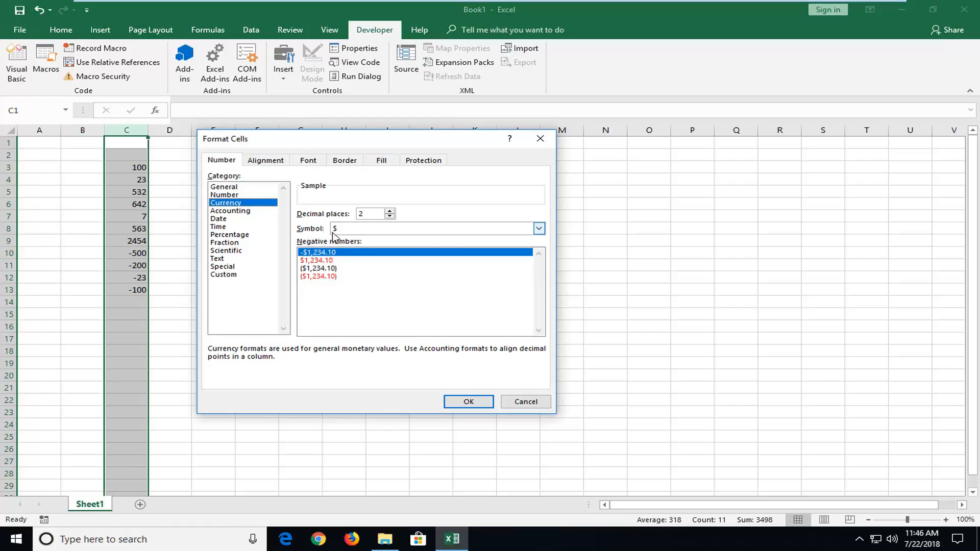
{"action": "left_click", "coordinate": [536, 228]}
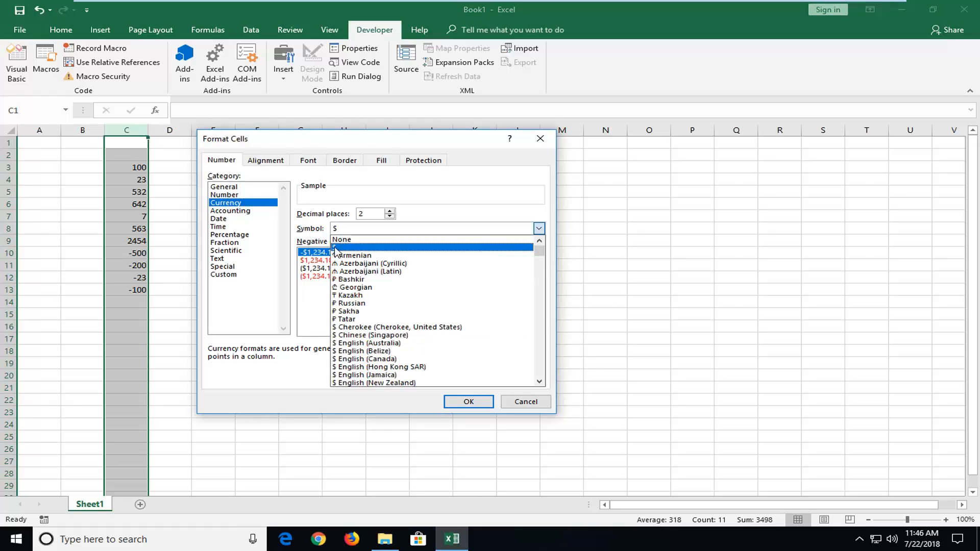
{"action": "left_click", "coordinate": [342, 240]}
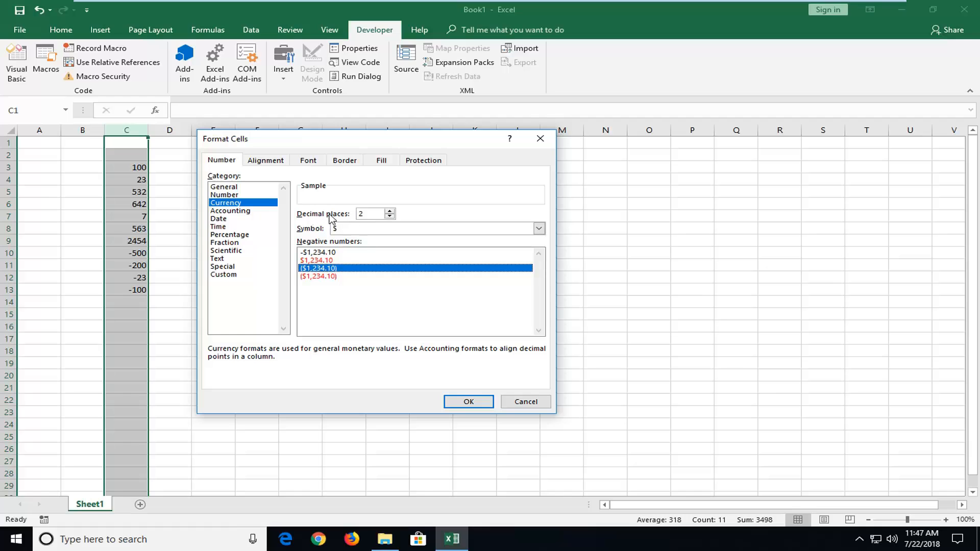
{"action": "left_click", "coordinate": [468, 401]}
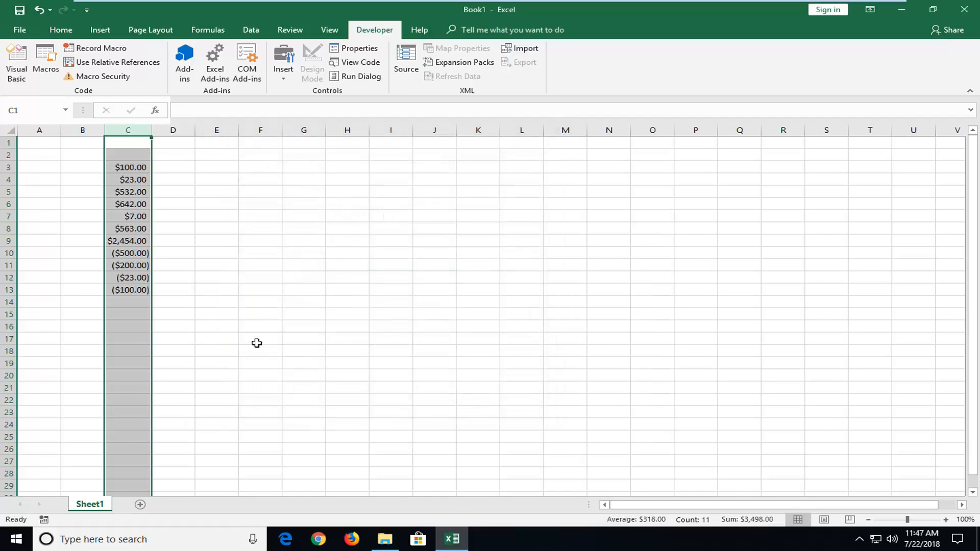
{"action": "left_click", "coordinate": [128, 167]}
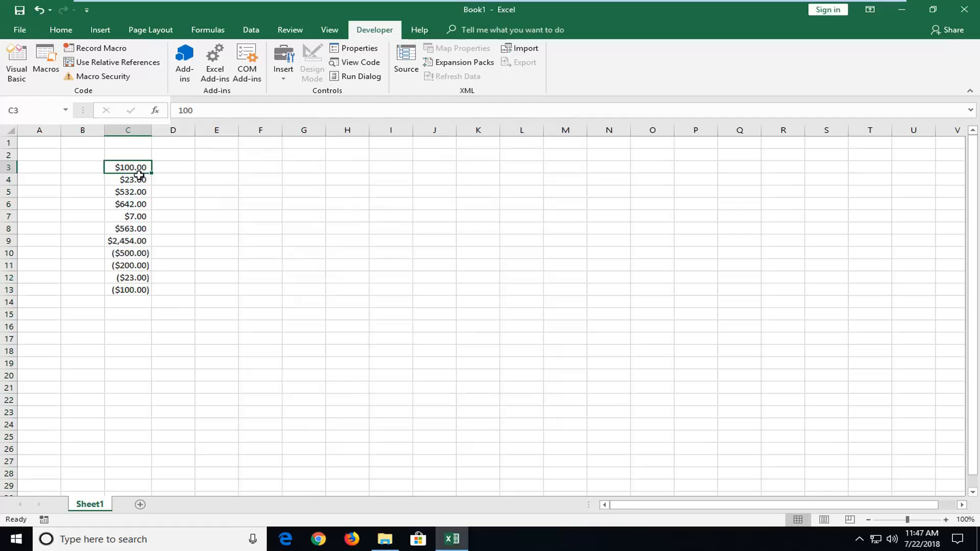